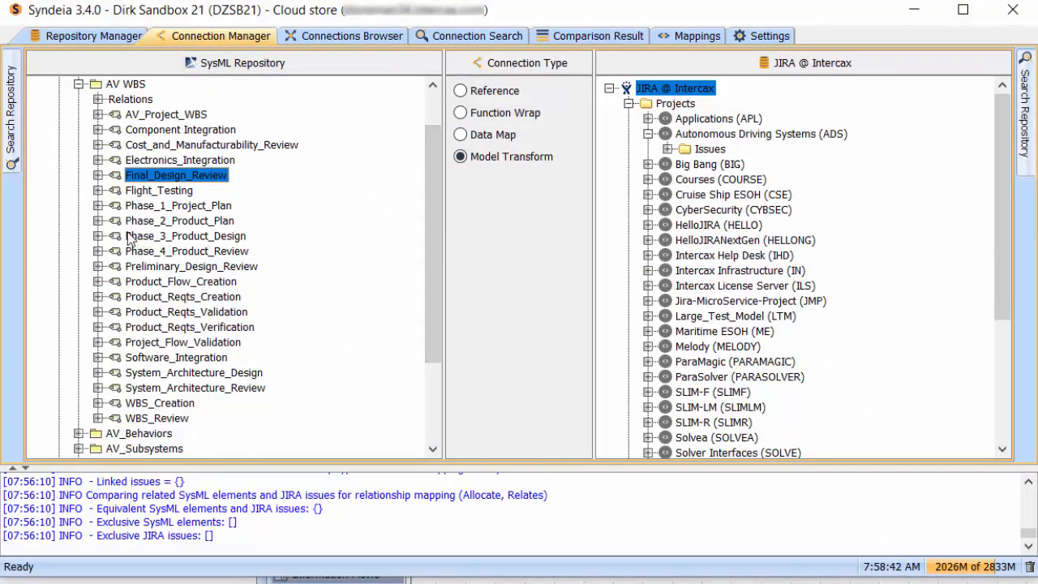
Step: Drag the SysML element onto the Autonomous Driving Systems JIRA project to create the ADS-22 task connection
click(185, 236)
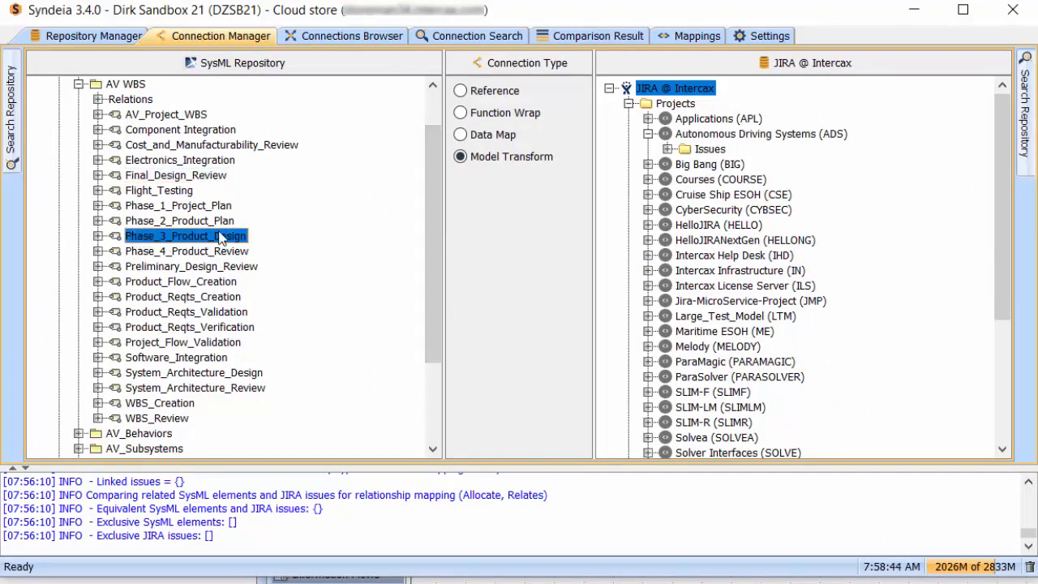
click(717, 118)
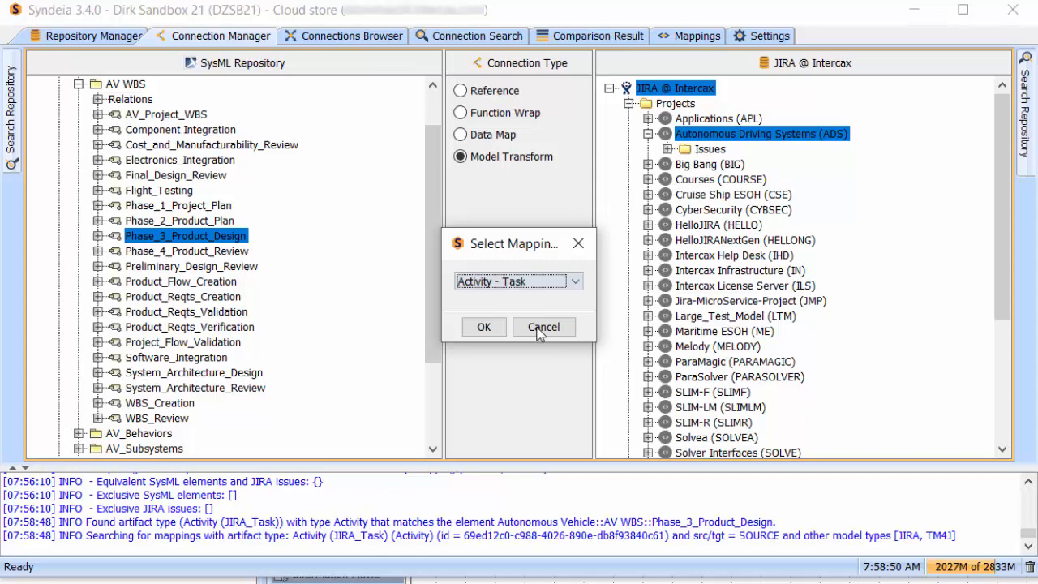
click(483, 327)
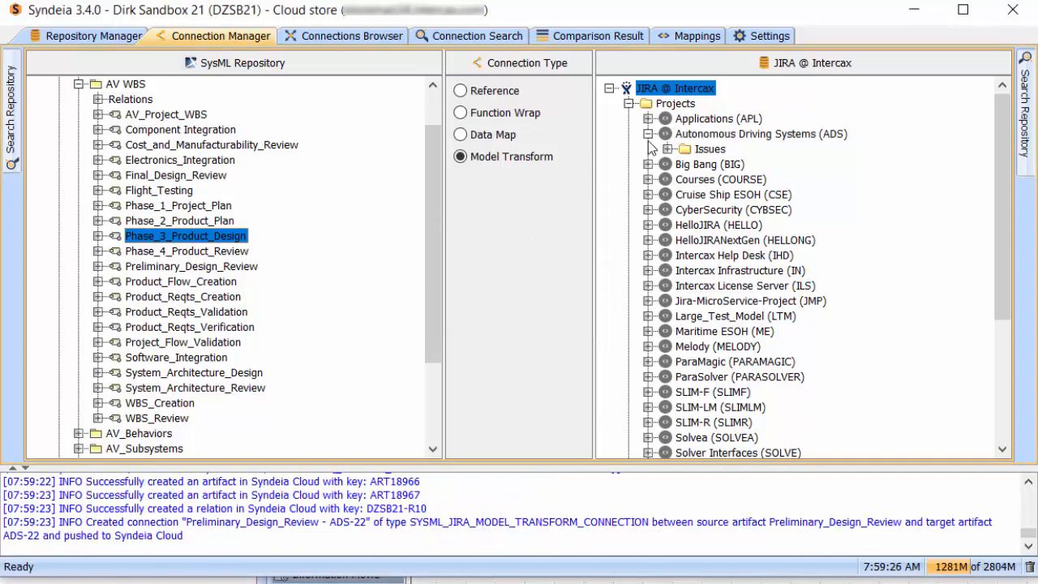
Step: Expand the ADS project's issues and show the details of new issue ADS-22
click(667, 150)
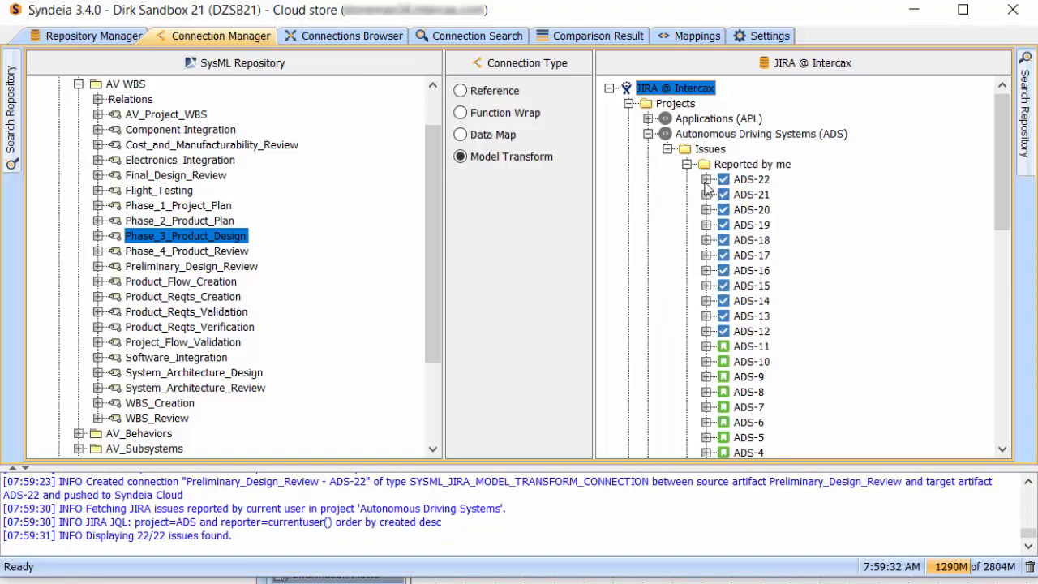
click(707, 179)
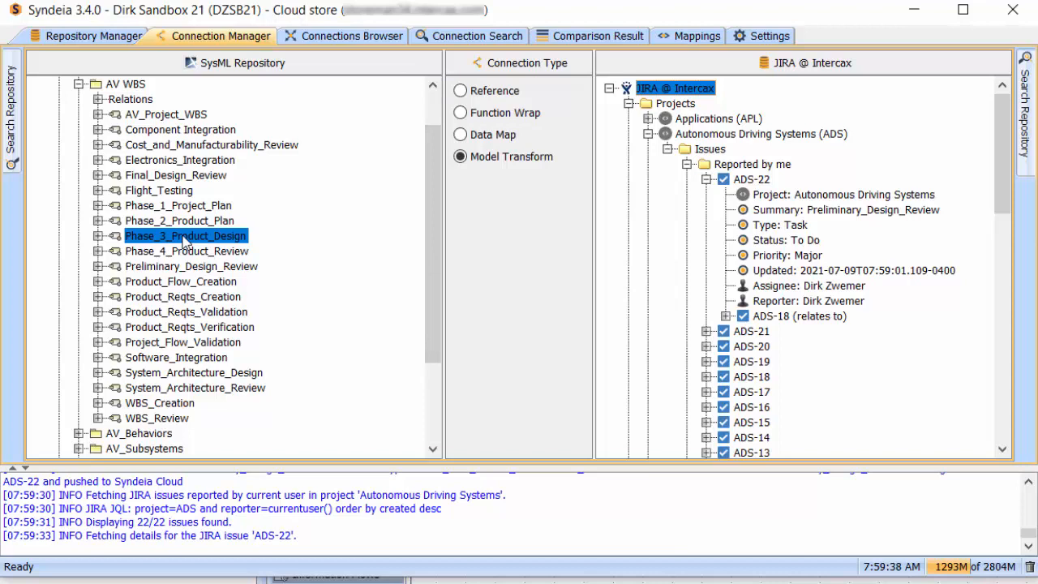
right_click(185, 235)
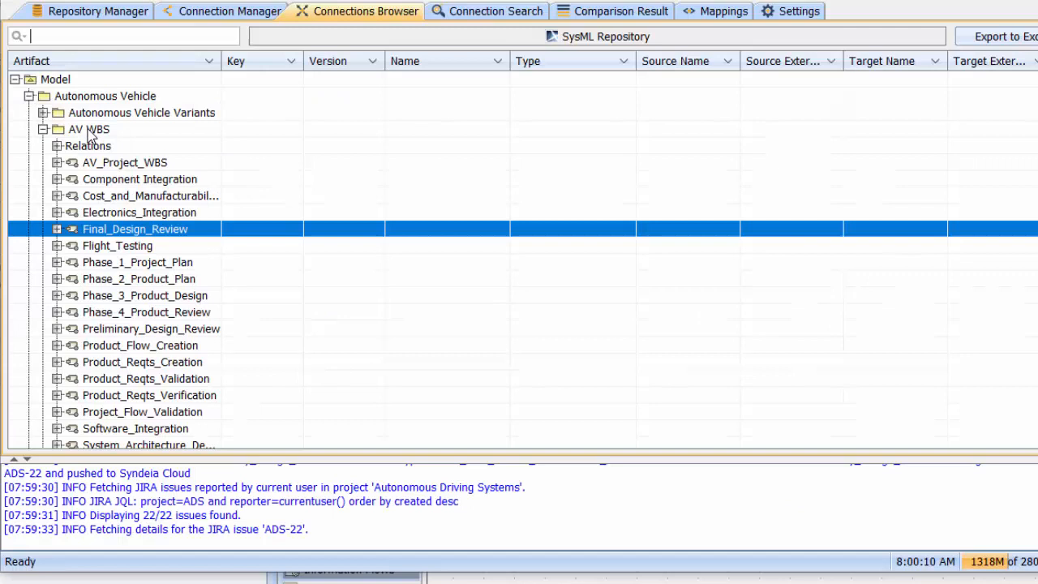
Step: Compare source and target for the 11 AV WBS connections against JIRA
right_click(88, 130)
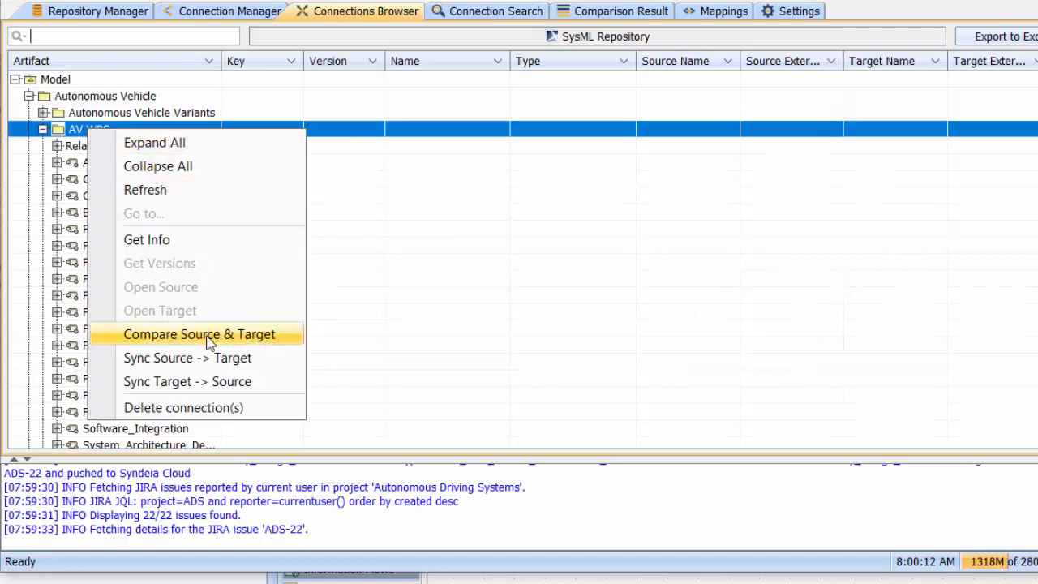
click(199, 334)
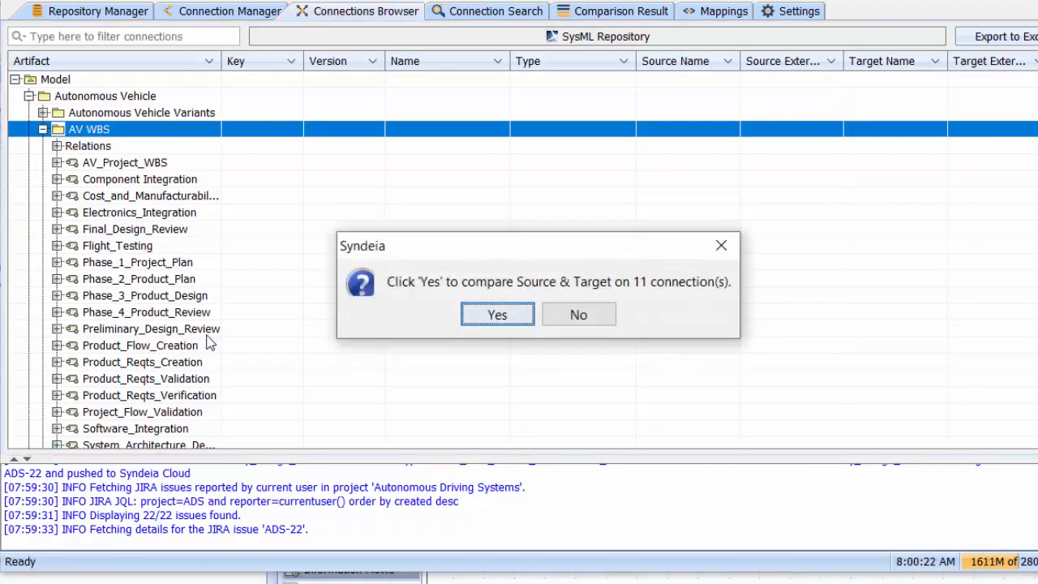
click(497, 315)
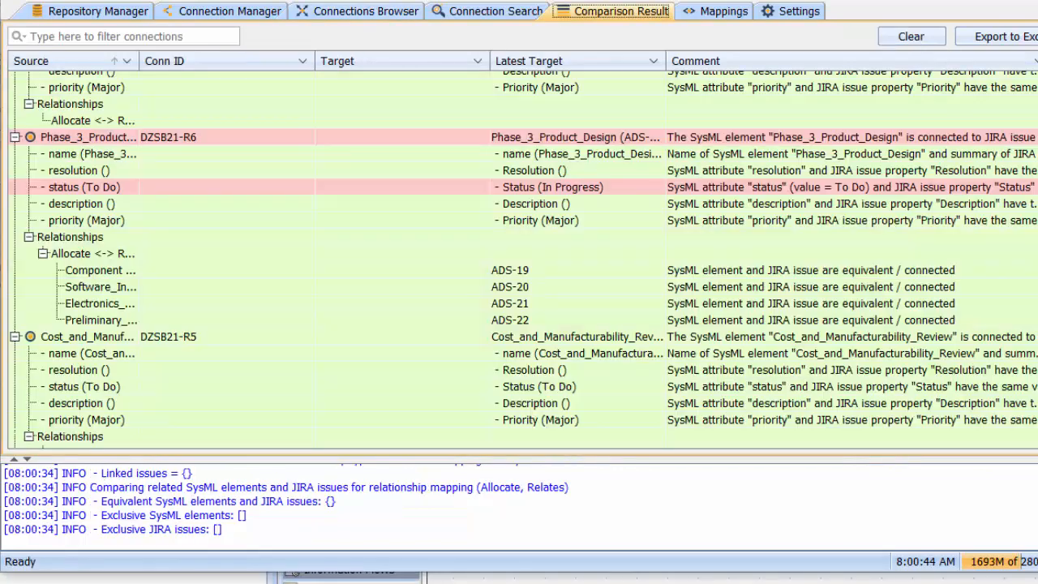
mouse_move(743, 143)
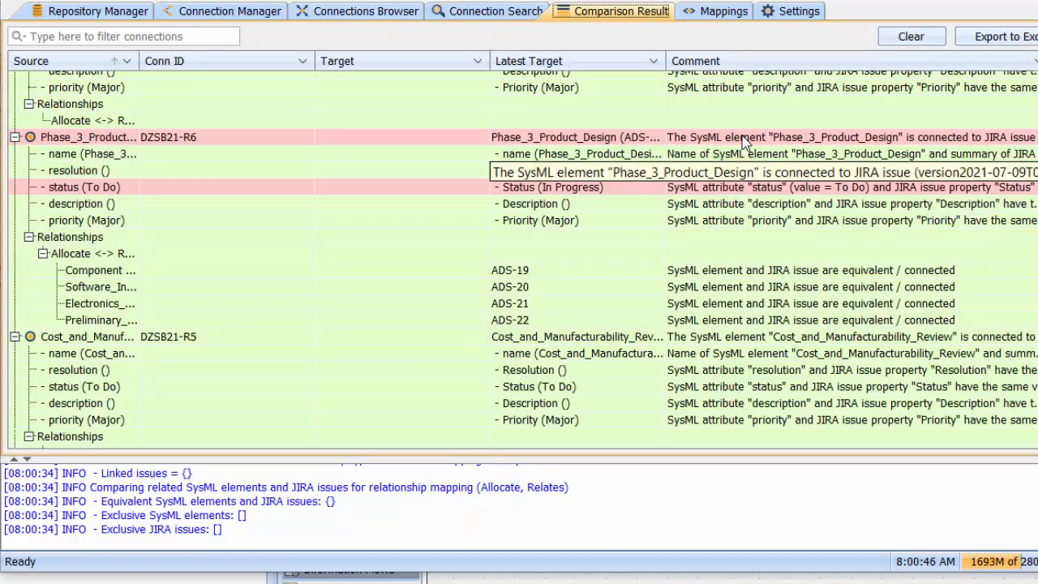
Step: Sync Phase_3_Product_Design source-to-target to resolve its status mismatch
right_click(89, 136)
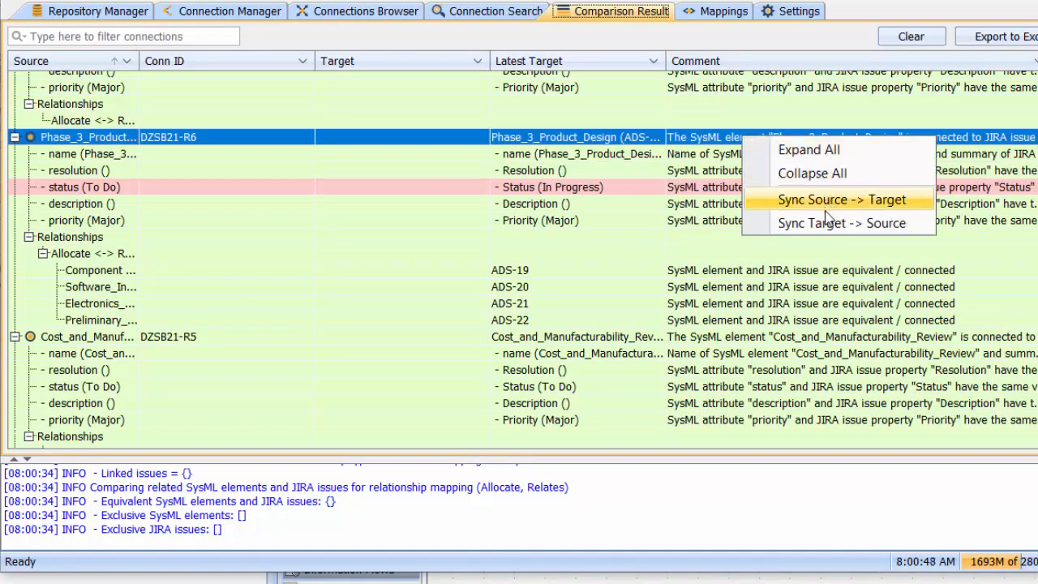
click(844, 200)
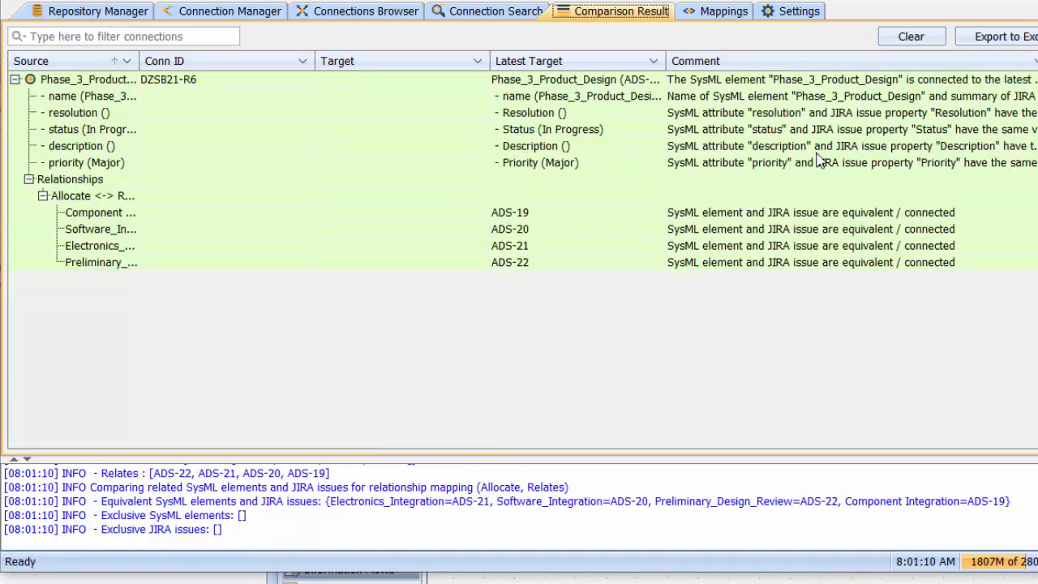
Step: Review the Activity - Task mapping definition
click(720, 10)
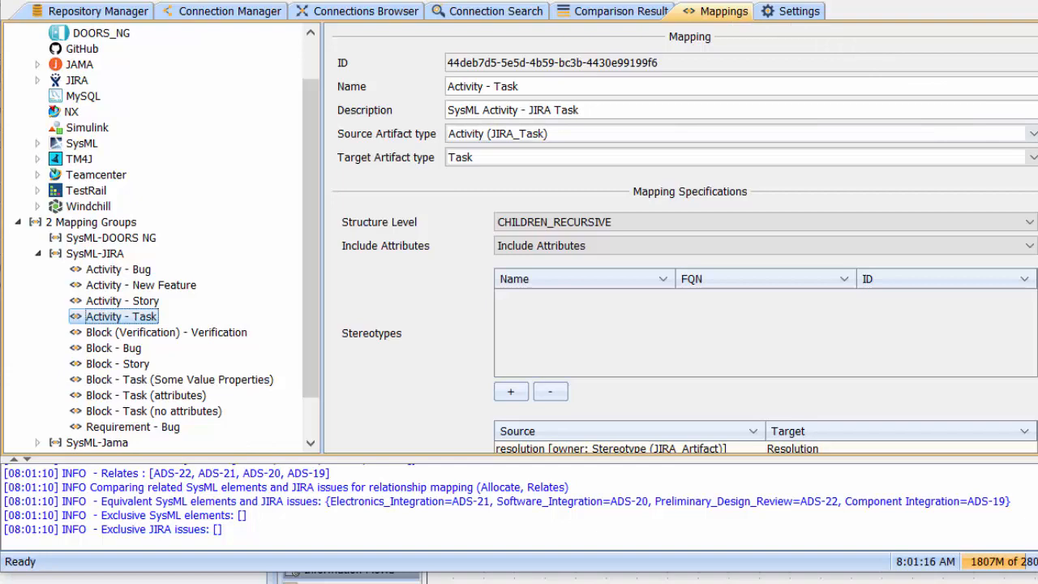
scroll(down, 3)
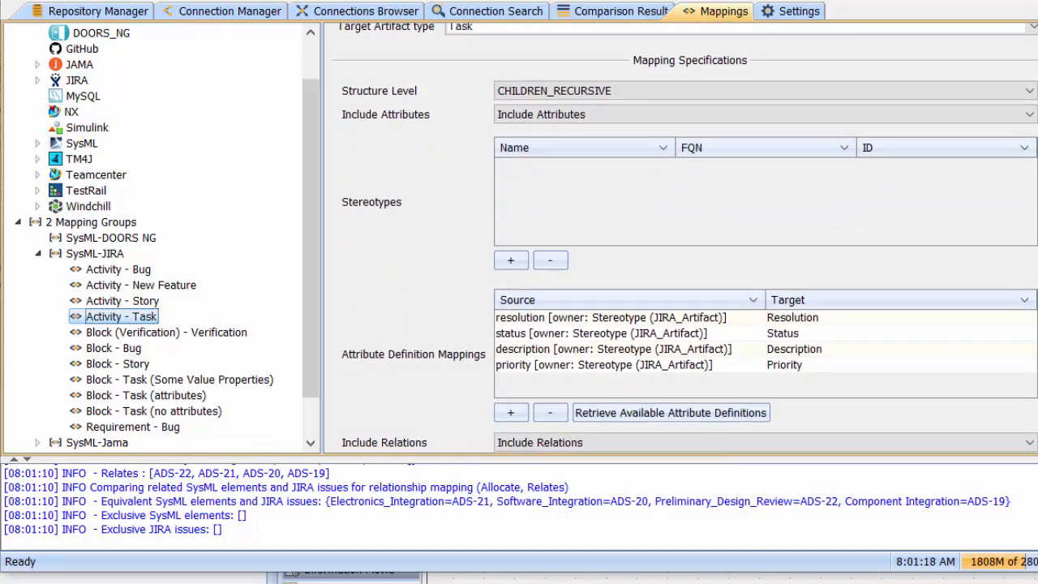
scroll(down, 3)
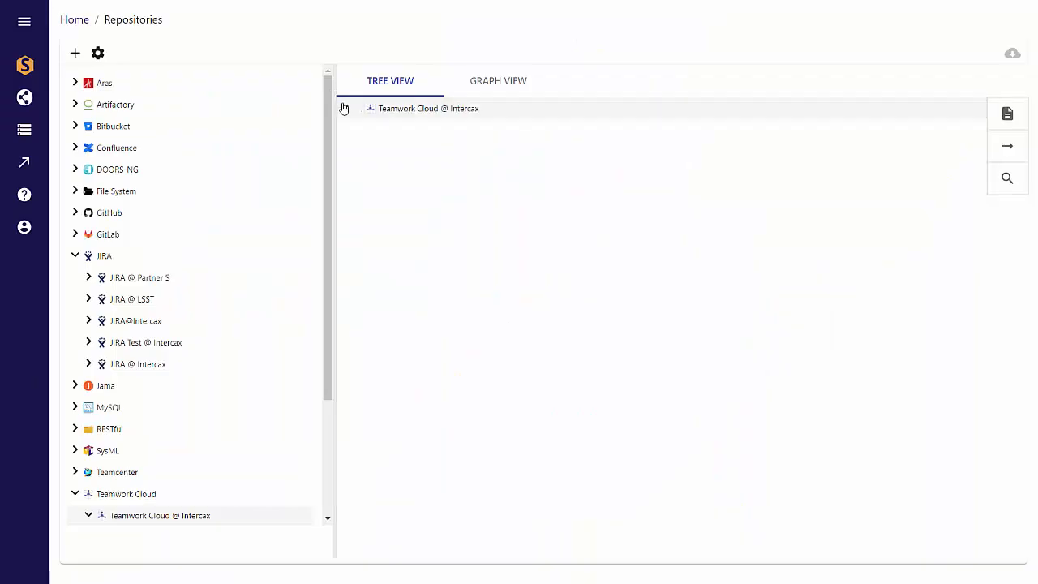
Step: Expand Teamwork Cloud @ Intercax down through the AutonomousVehicle project's Model packages
click(344, 107)
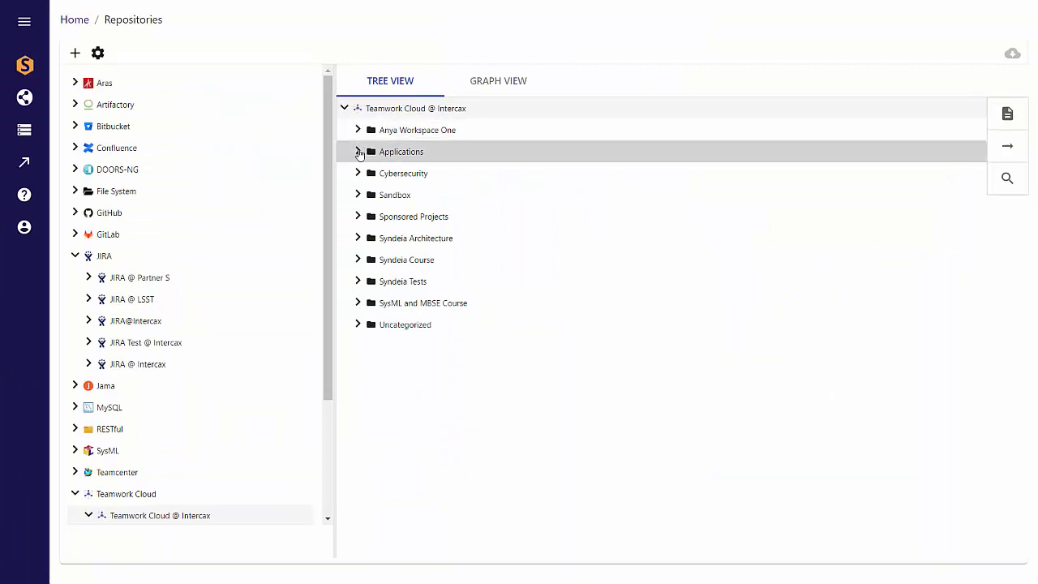
click(357, 153)
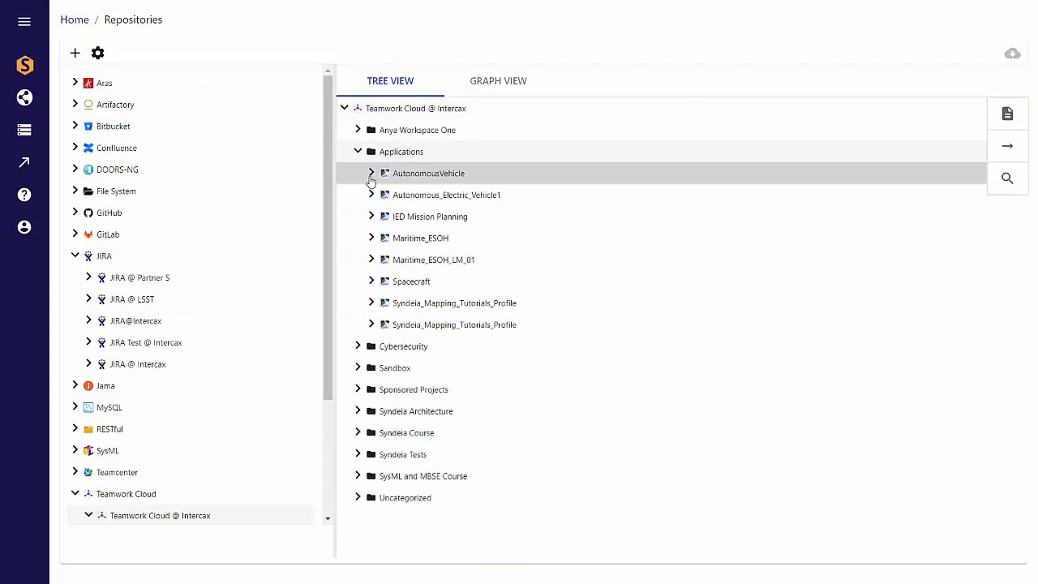
click(370, 172)
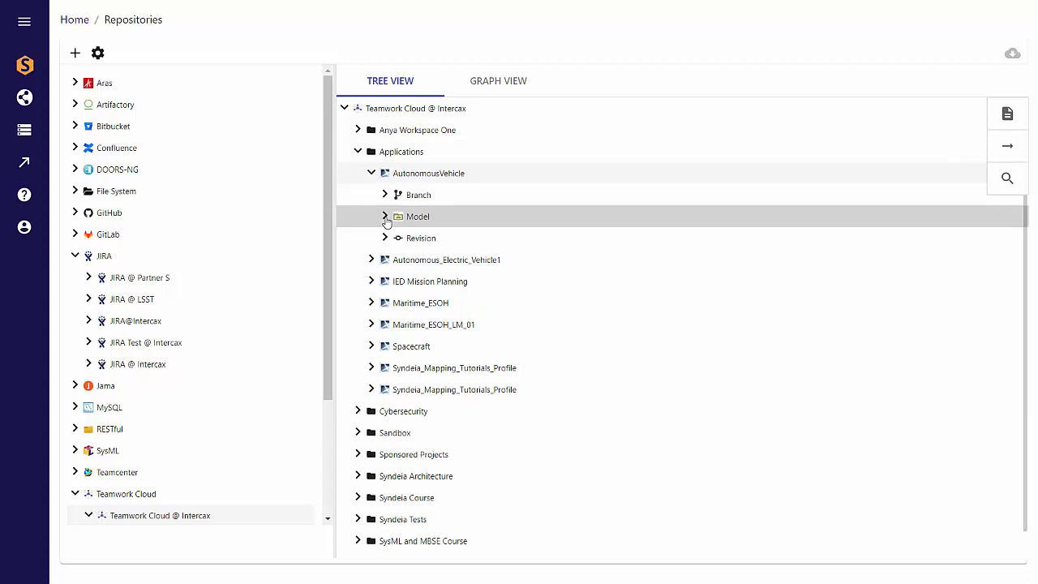
click(387, 217)
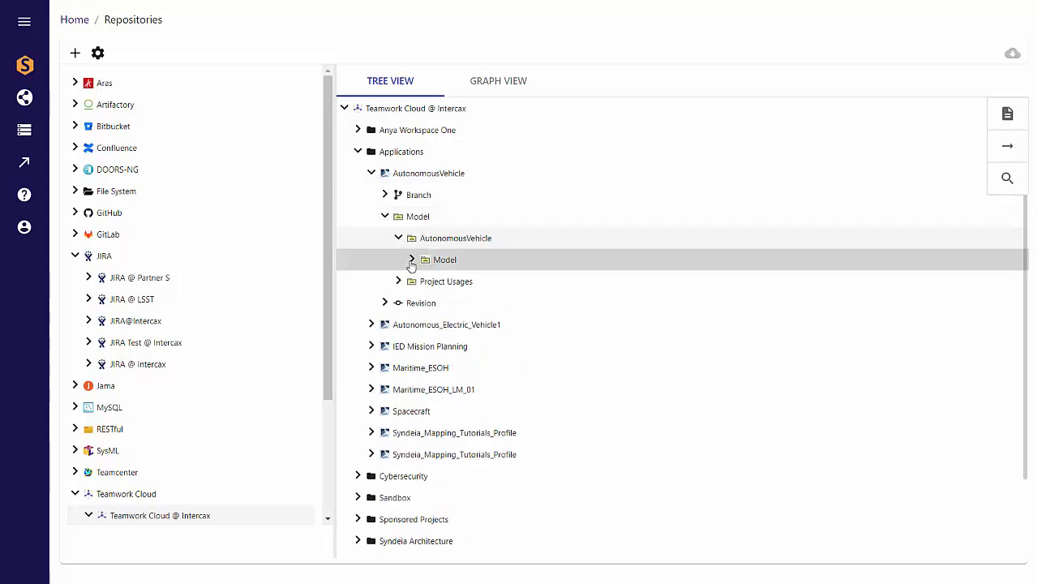
click(413, 259)
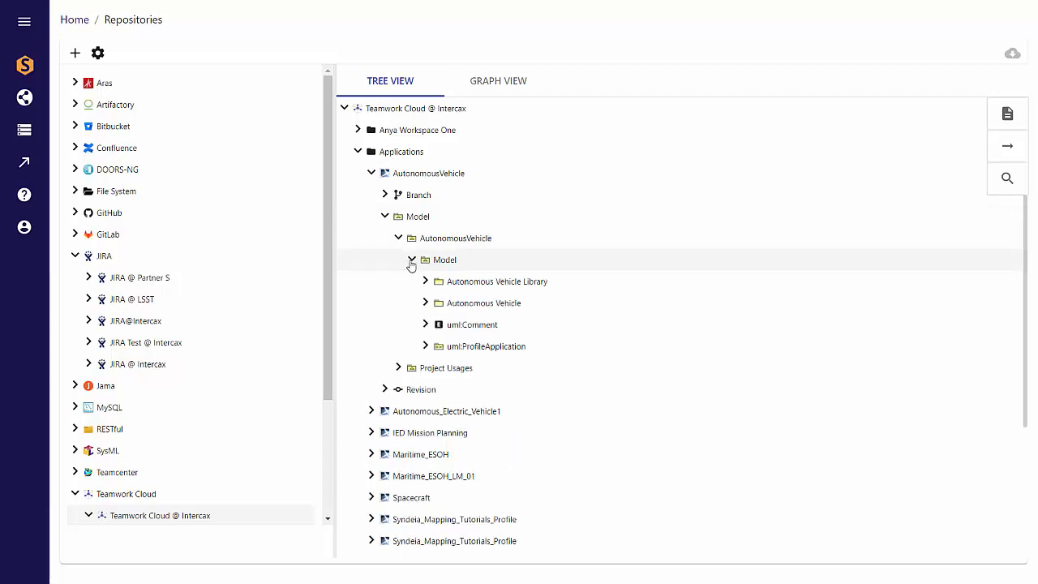
click(425, 303)
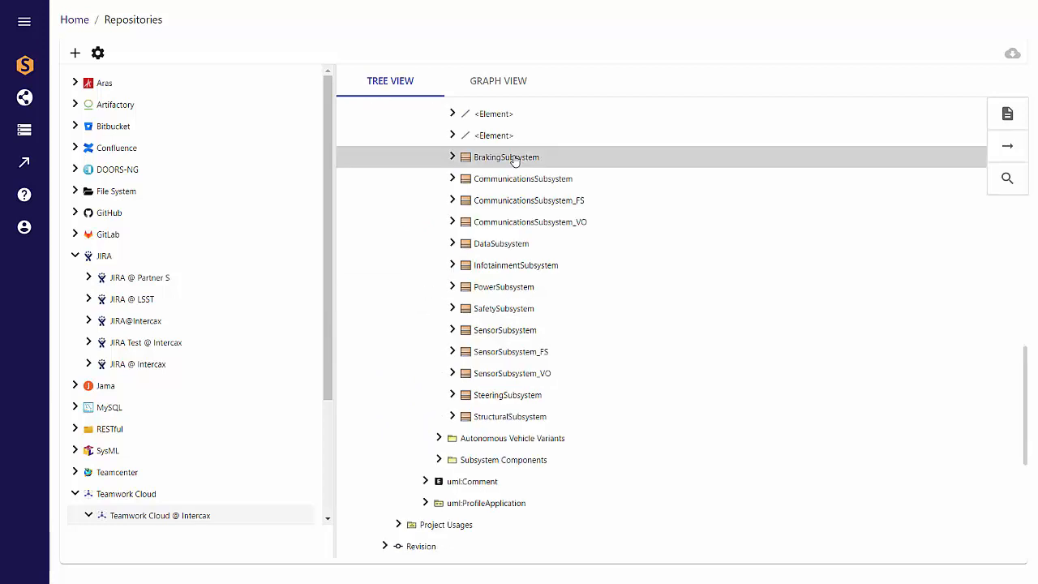
Step: Expand BrakingSubsystem to its parts and show its details
click(453, 156)
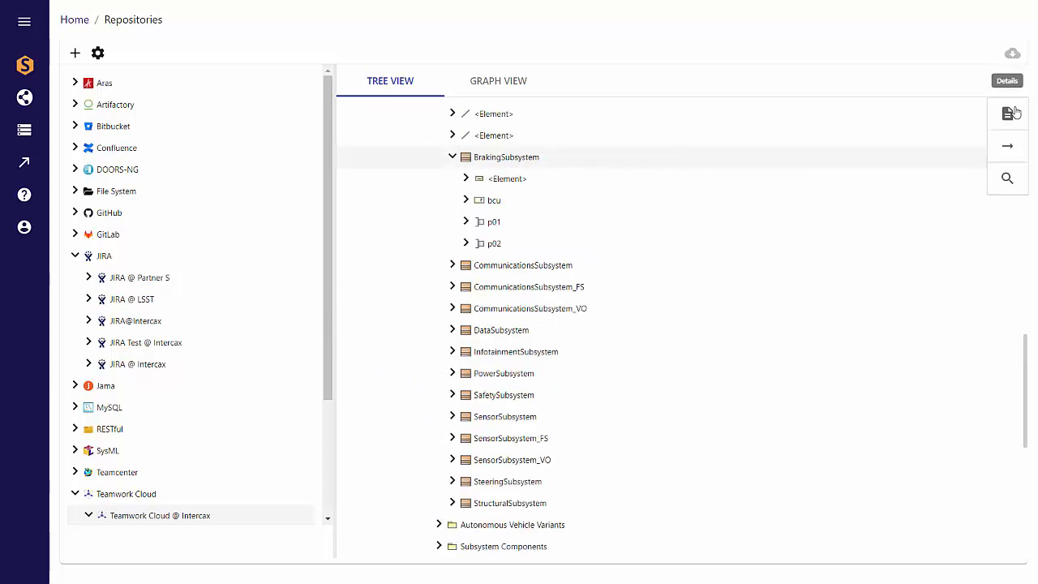
click(1013, 114)
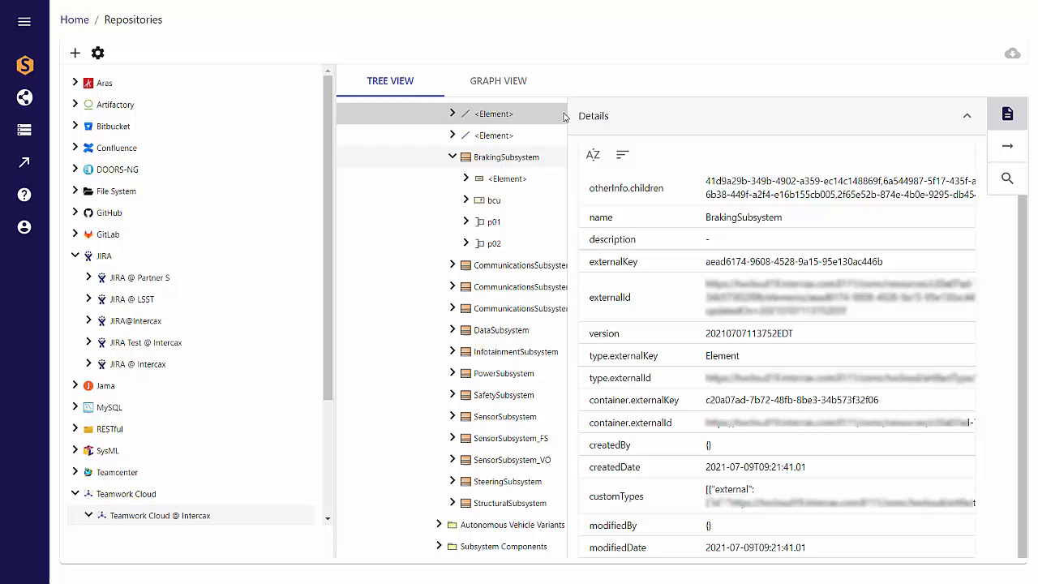
click(445, 155)
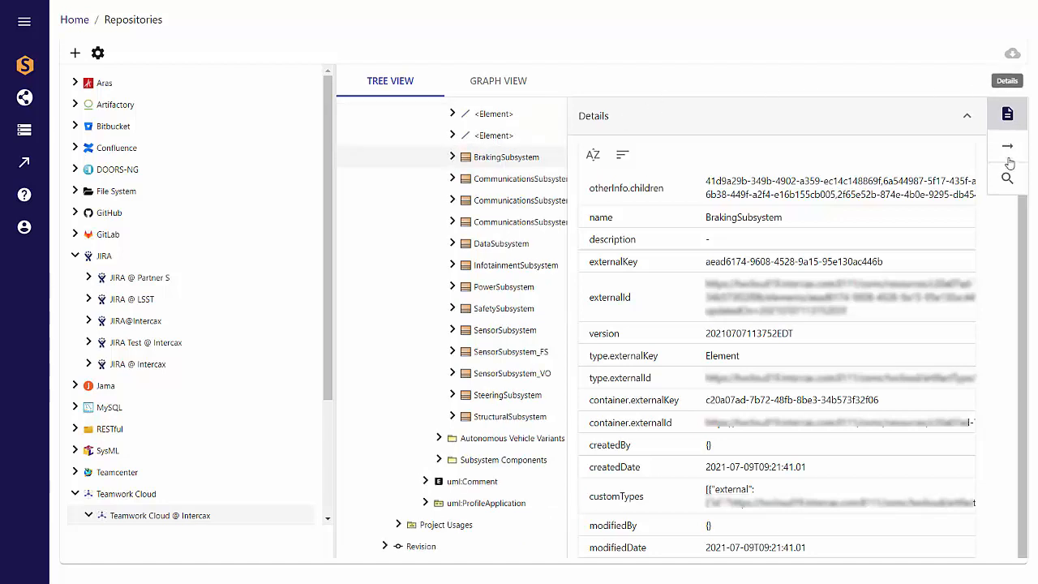
Step: Show the search form and BrakingSubsystem's two inter-model relations, then its graph view
click(1006, 179)
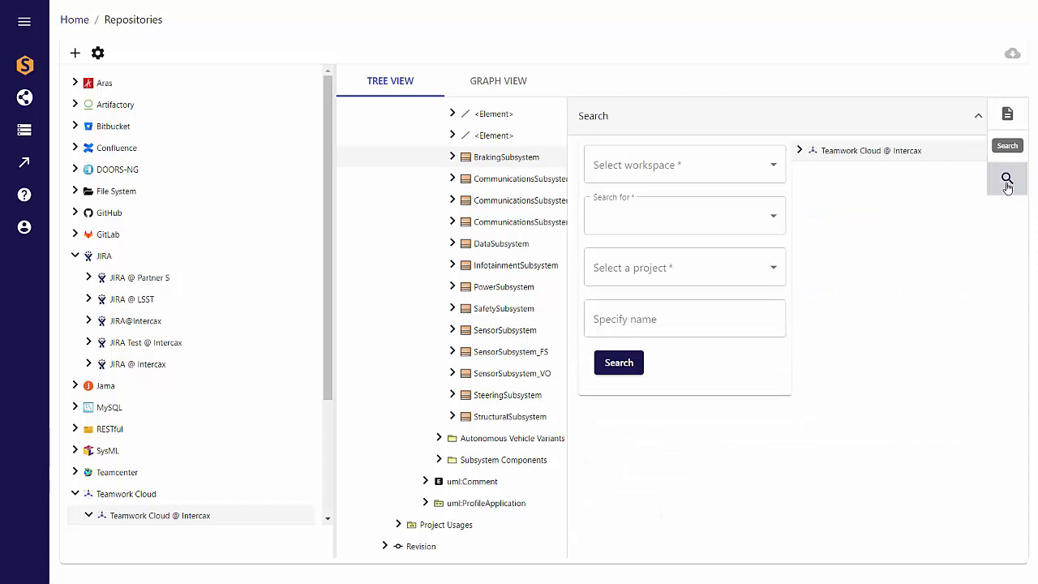
mouse_move(1007, 174)
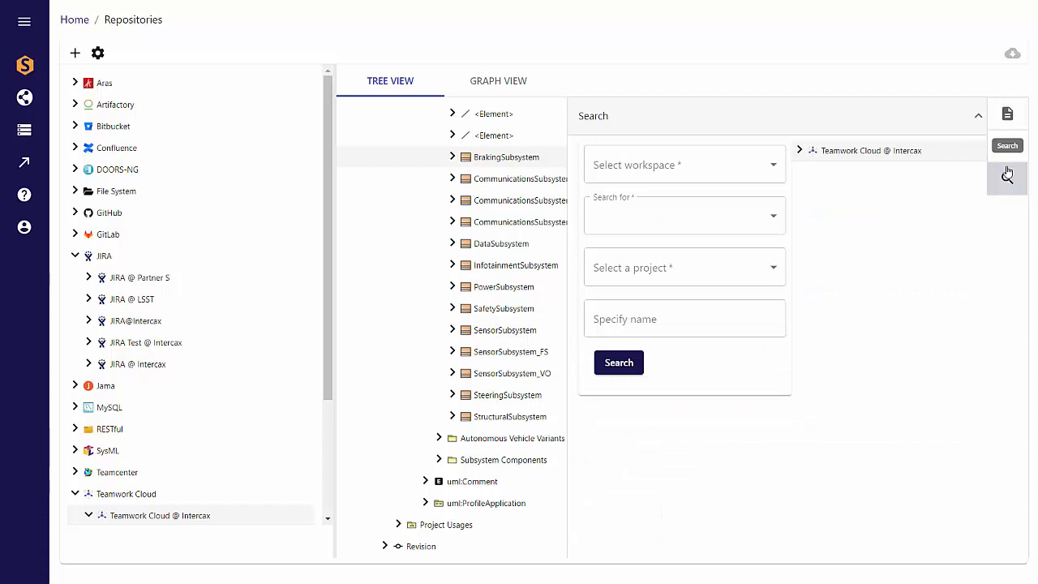
click(1007, 148)
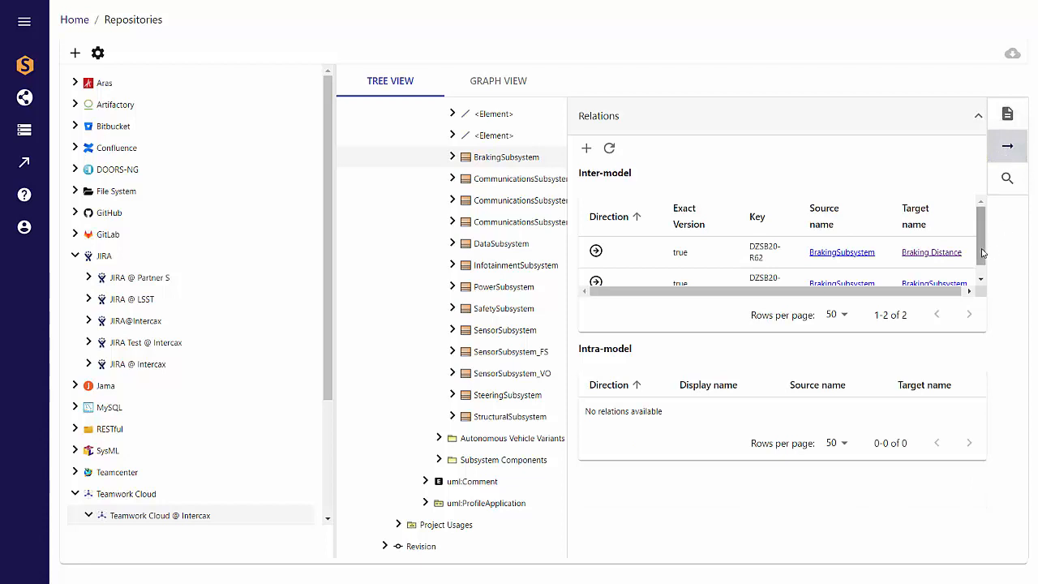
click(498, 81)
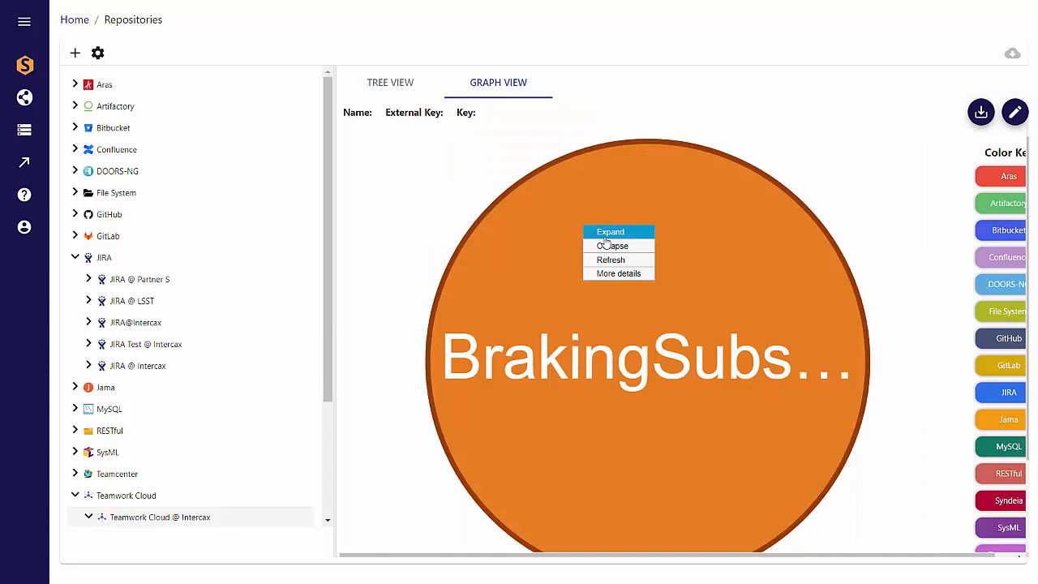
Step: Expand the BrakingSubsystem graph node and its linked node to reveal connected artifacts
click(610, 232)
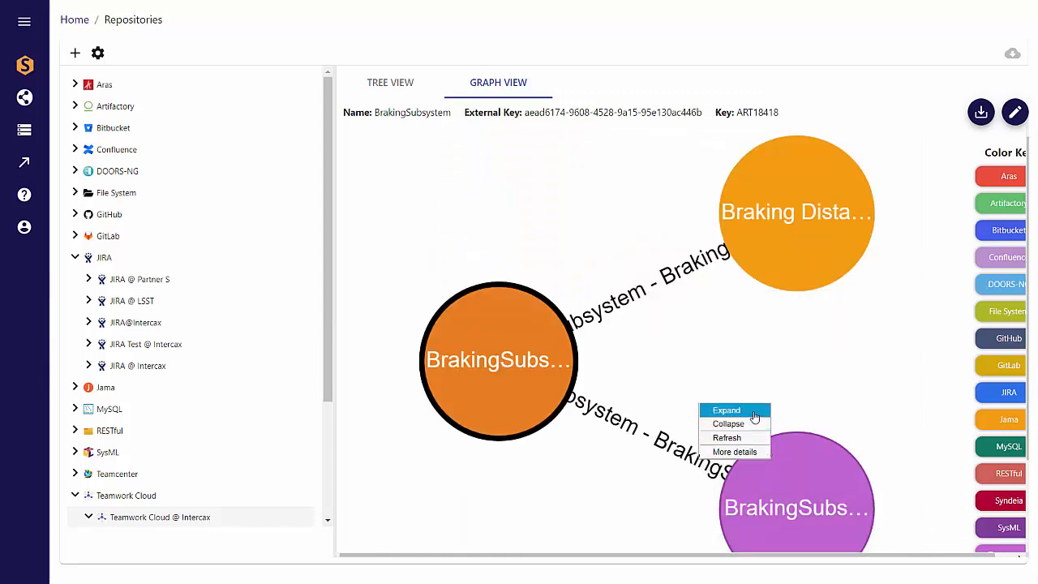
click(727, 409)
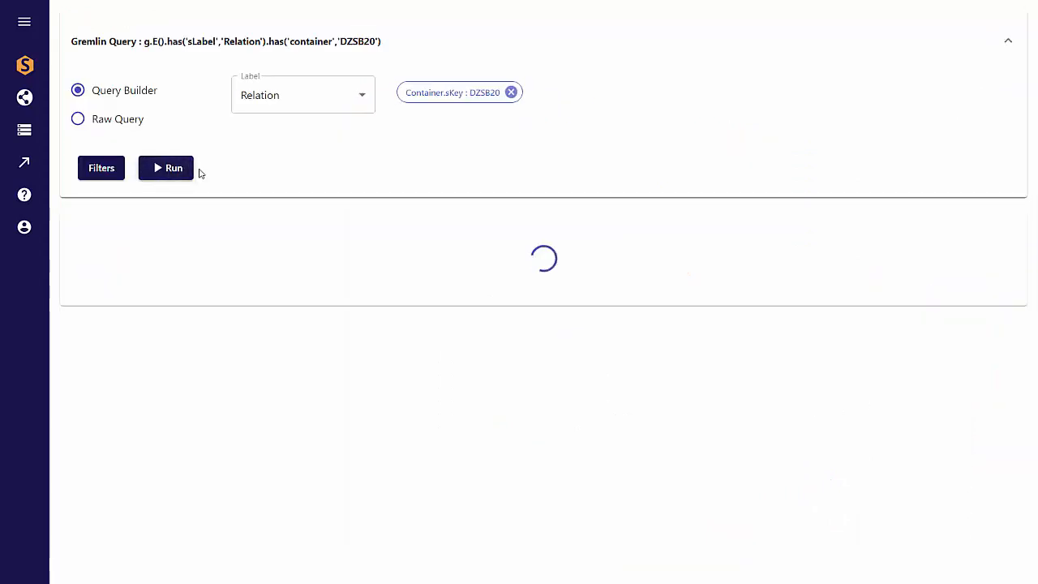
Step: Run a raw Gremlin query graphing related elements across many repositories
click(166, 167)
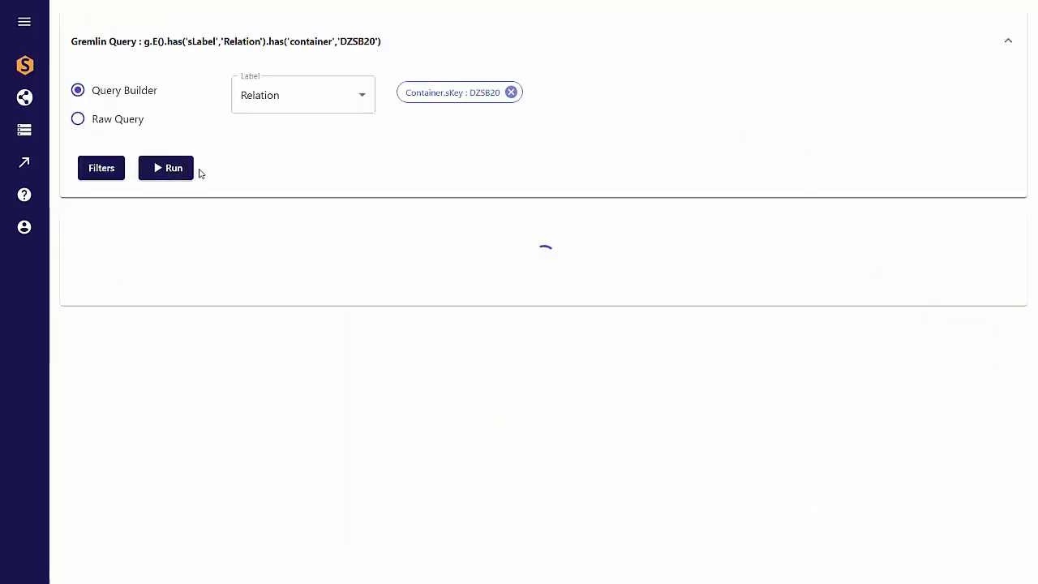
click(165, 167)
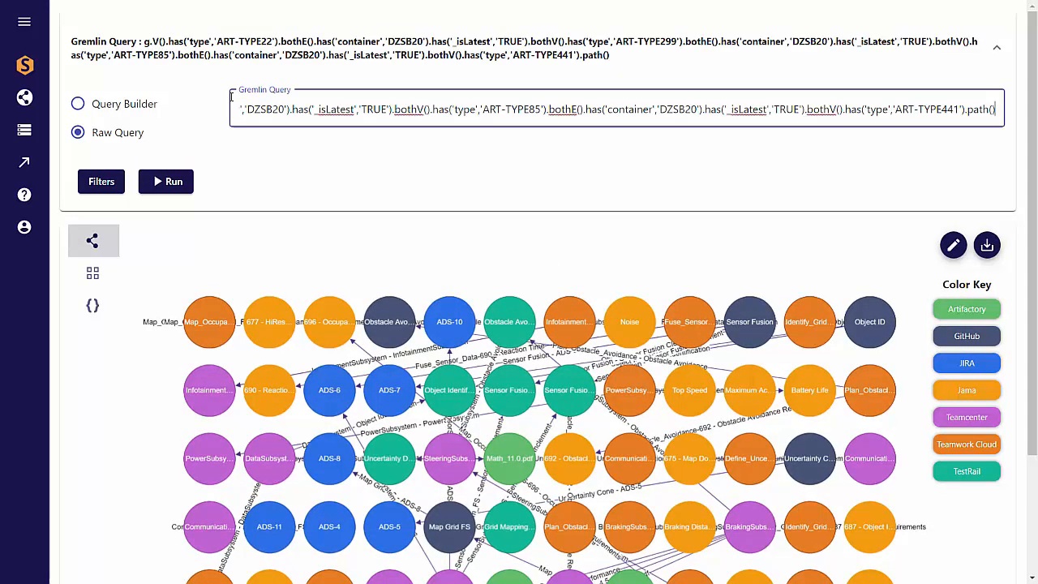
click(166, 182)
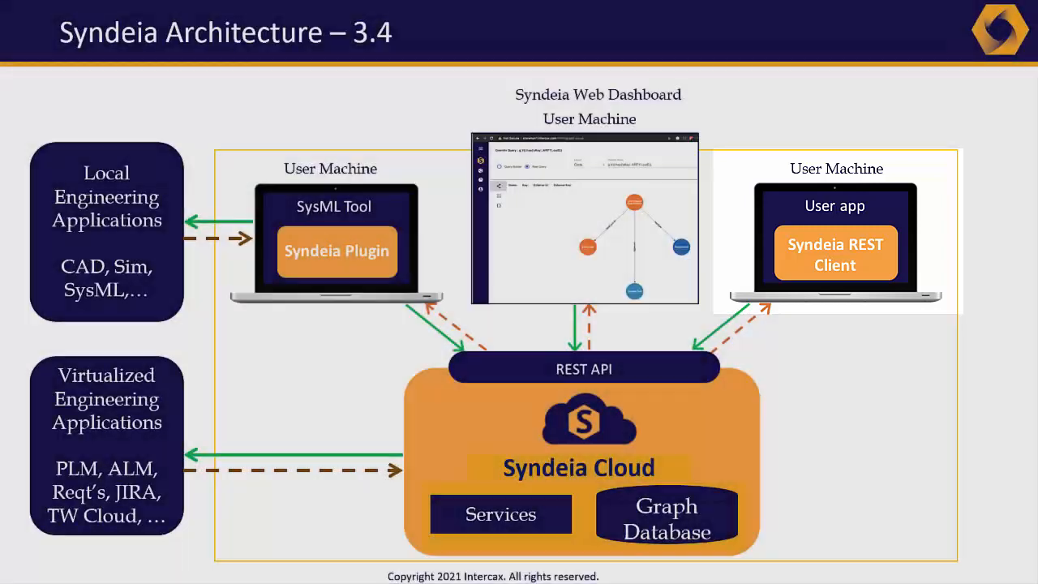
Step: Advance the presentation to the Syndeia Architecture 3.4 slide
key(Right)
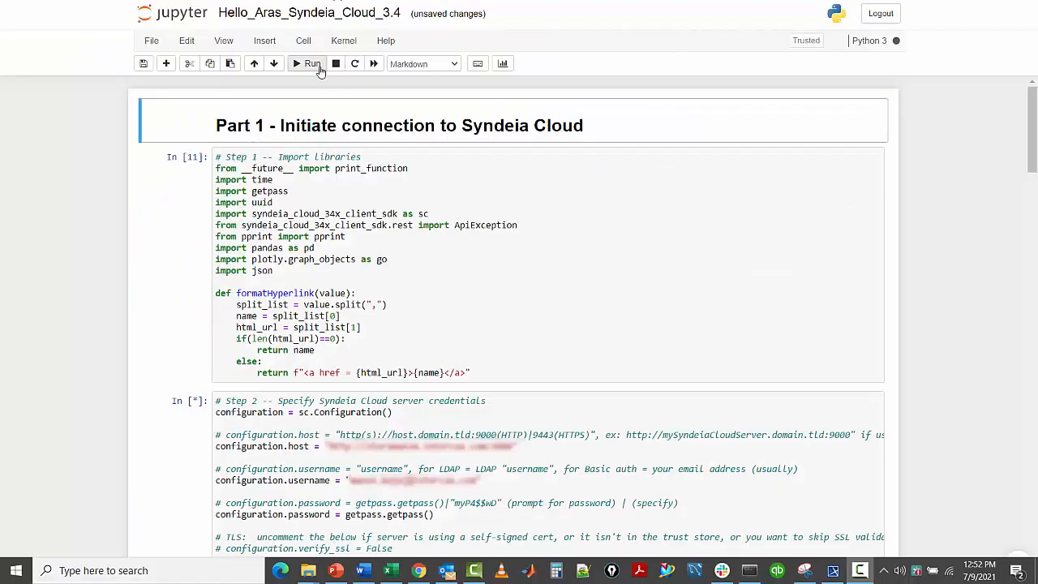
Step: Run the import, credentials, authentication and Aras query cells to plot the Preliminary/Released stacked bar chart
click(308, 63)
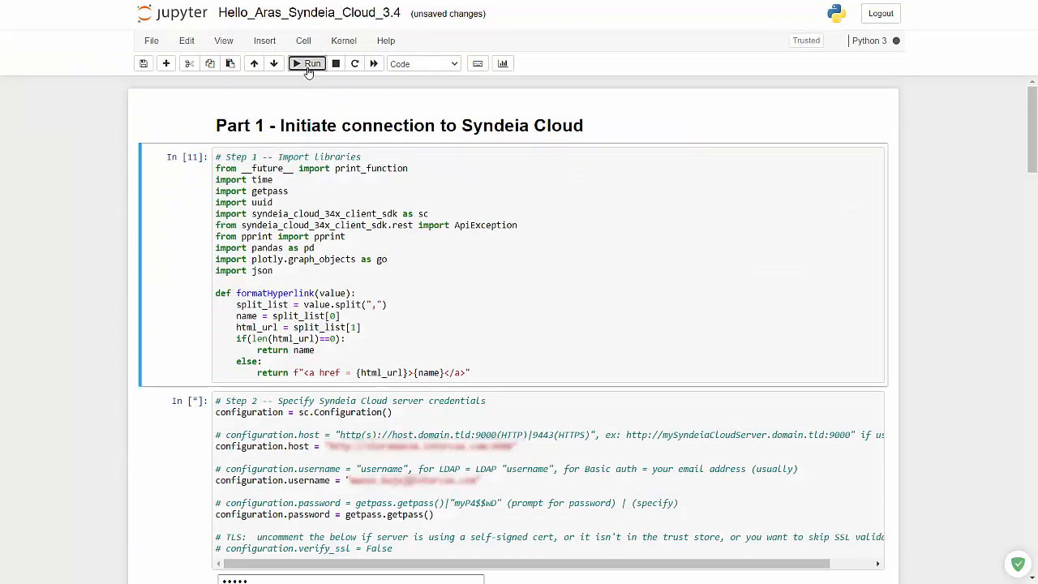
click(308, 63)
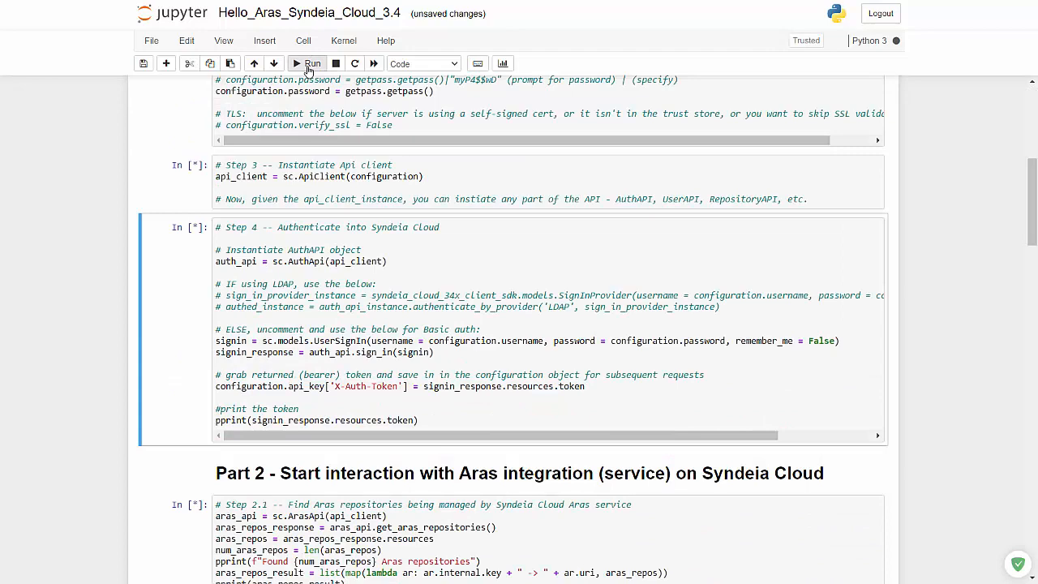
click(422, 64)
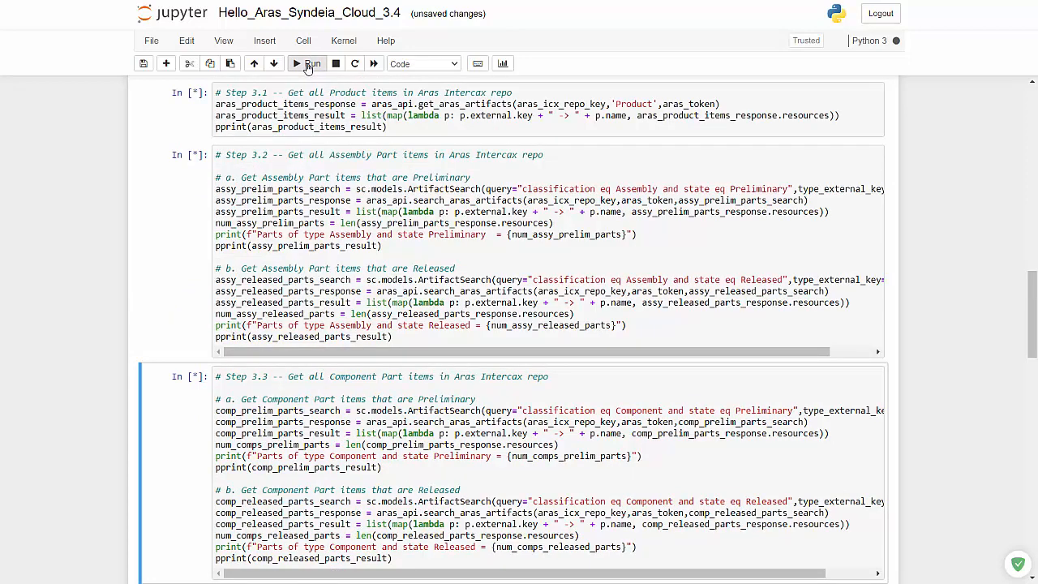
click(308, 63)
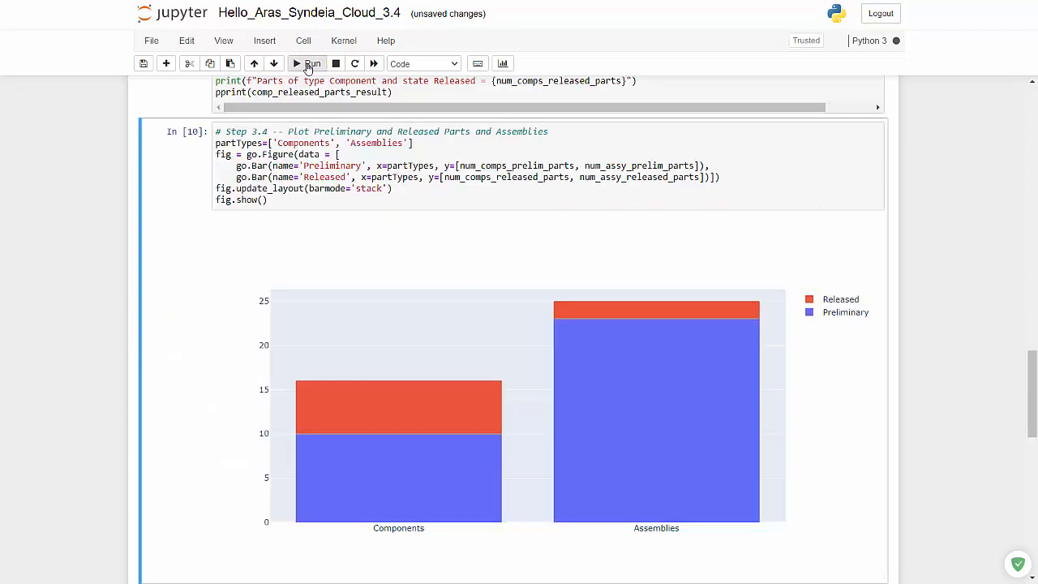